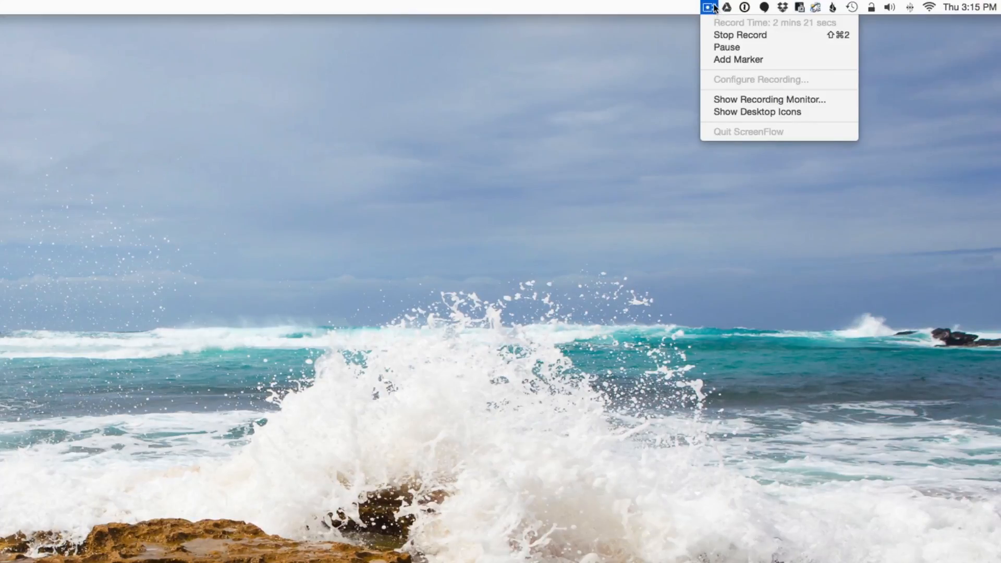
{"action": "mouse_move", "coordinate": [725, 47]}
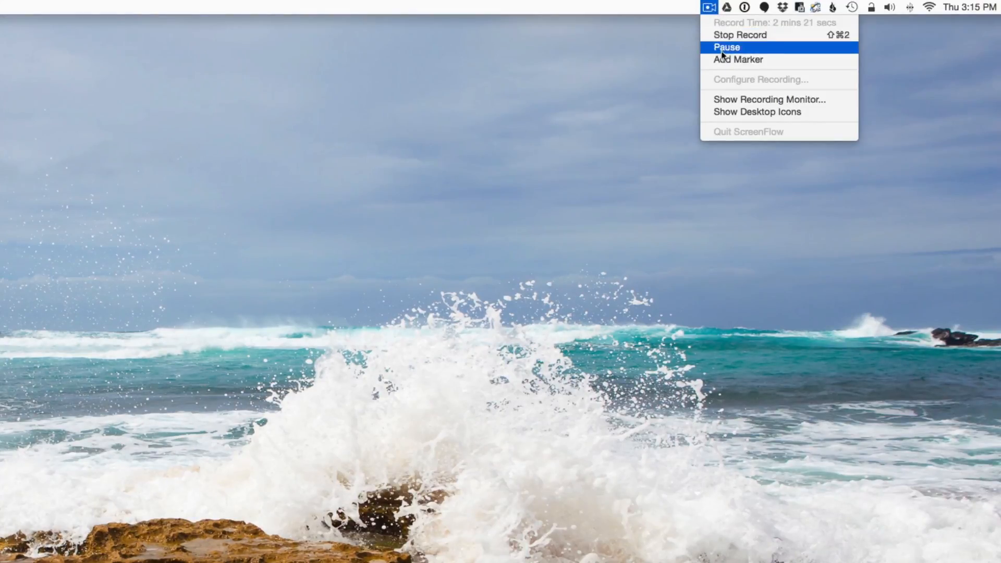
{"action": "mouse_move", "coordinate": [739, 35]}
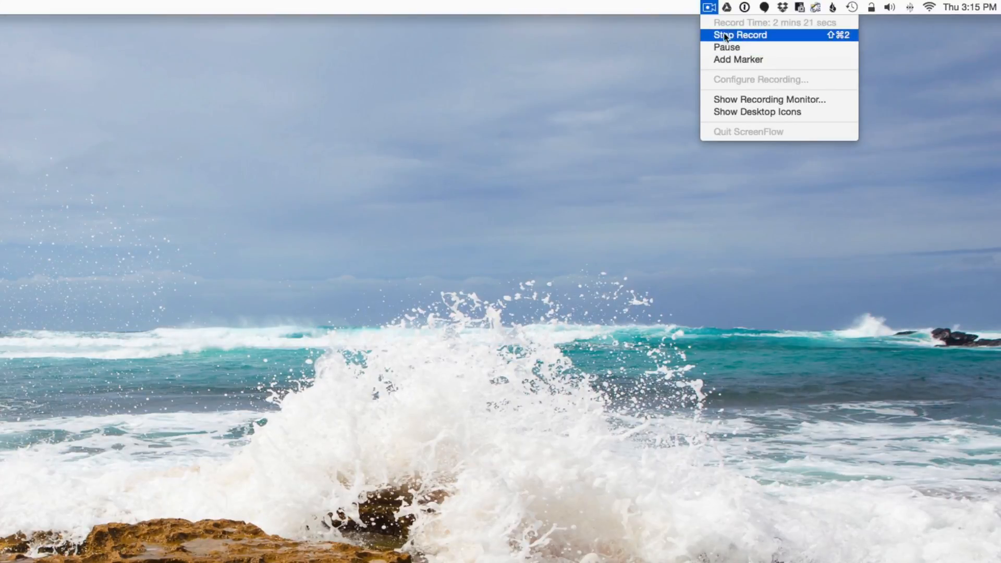
{"action": "mouse_move", "coordinate": [722, 25]}
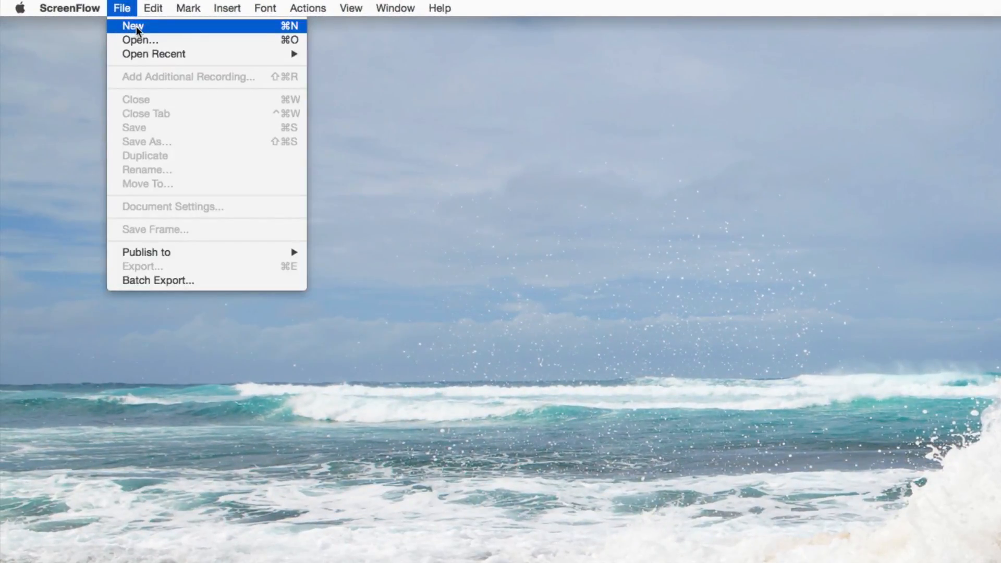
Start a new ScreenFlow recording with the iPhone as screen source alongside the iMac desktop
{"action": "left_click", "coordinate": [132, 25]}
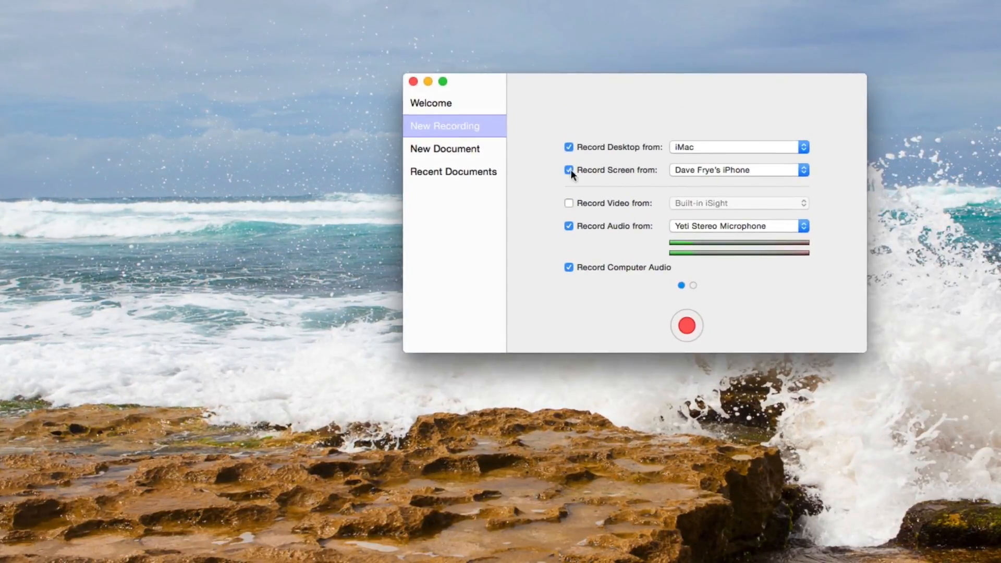
{"action": "mouse_move", "coordinate": [571, 132]}
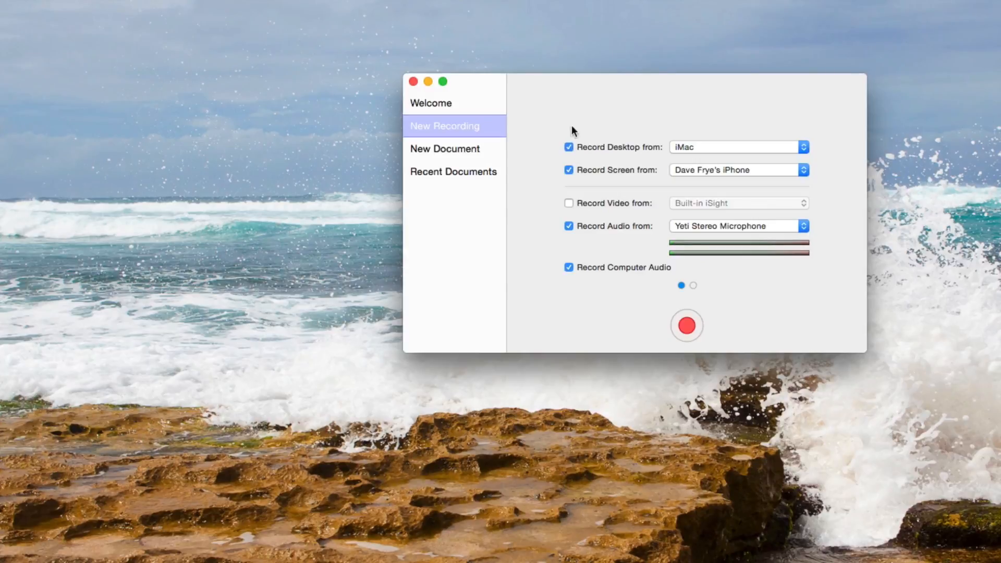
{"action": "mouse_move", "coordinate": [602, 116]}
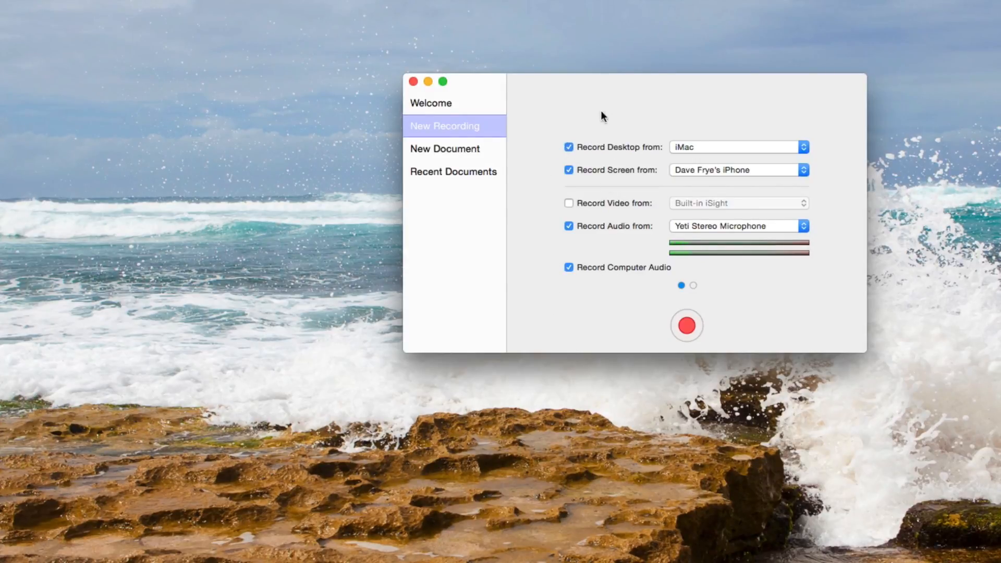
{"action": "mouse_move", "coordinate": [656, 125]}
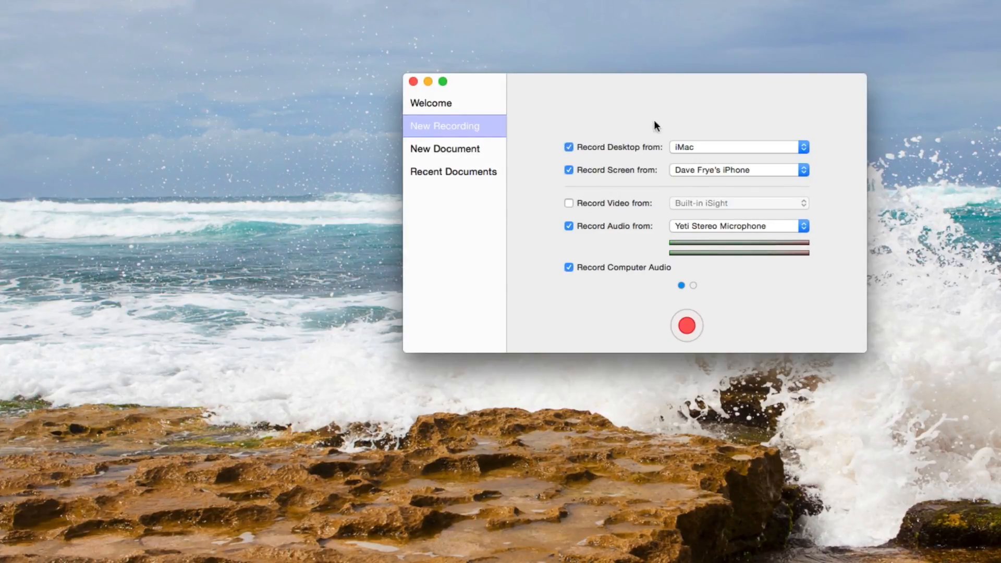
{"action": "mouse_move", "coordinate": [684, 146]}
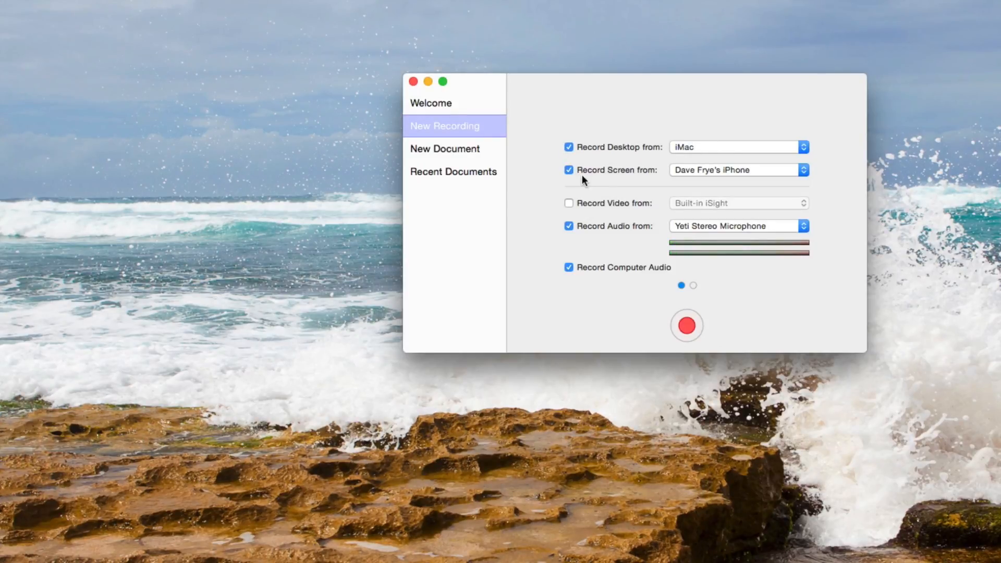
{"action": "mouse_move", "coordinate": [636, 178]}
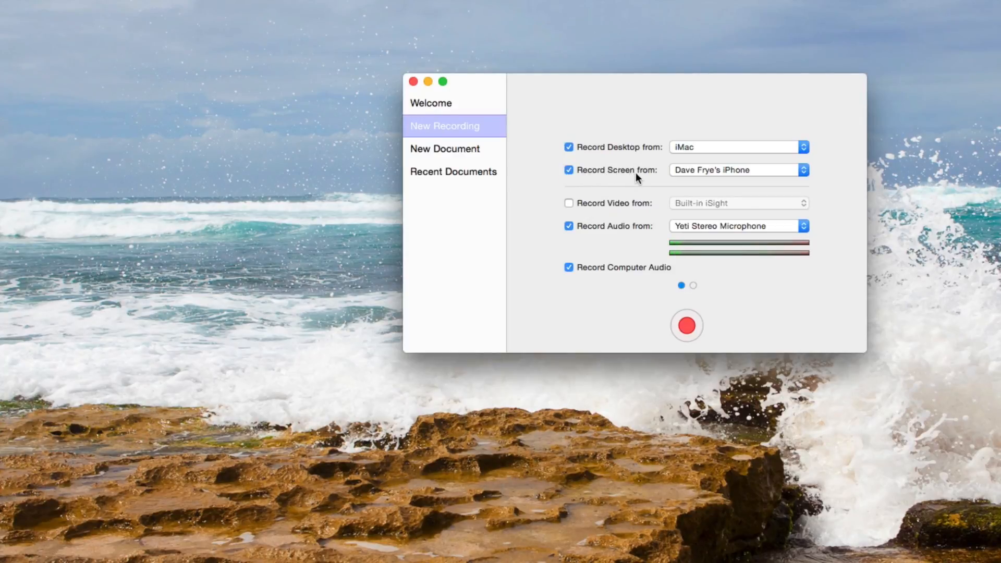
{"action": "mouse_move", "coordinate": [772, 174]}
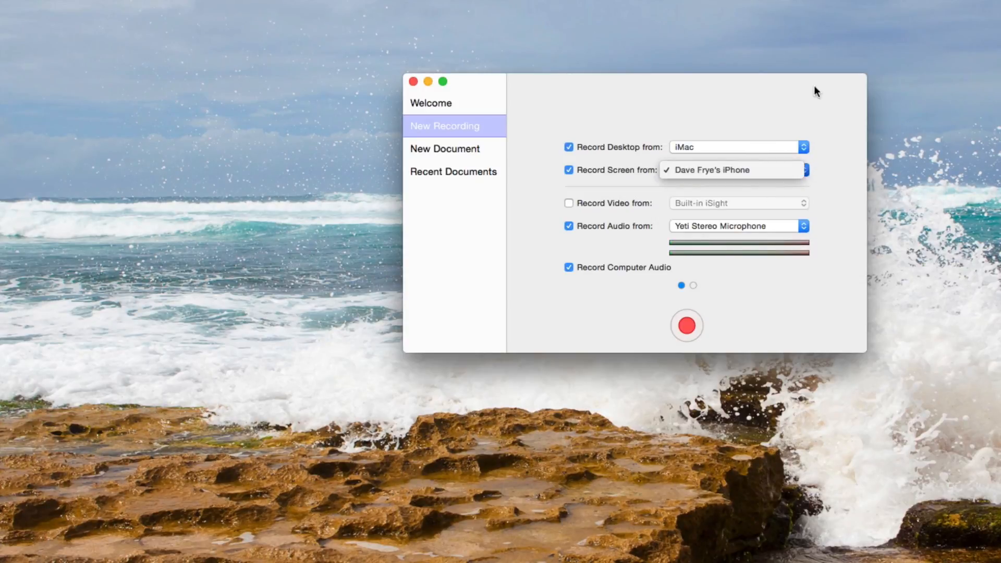
{"action": "left_click", "coordinate": [709, 169]}
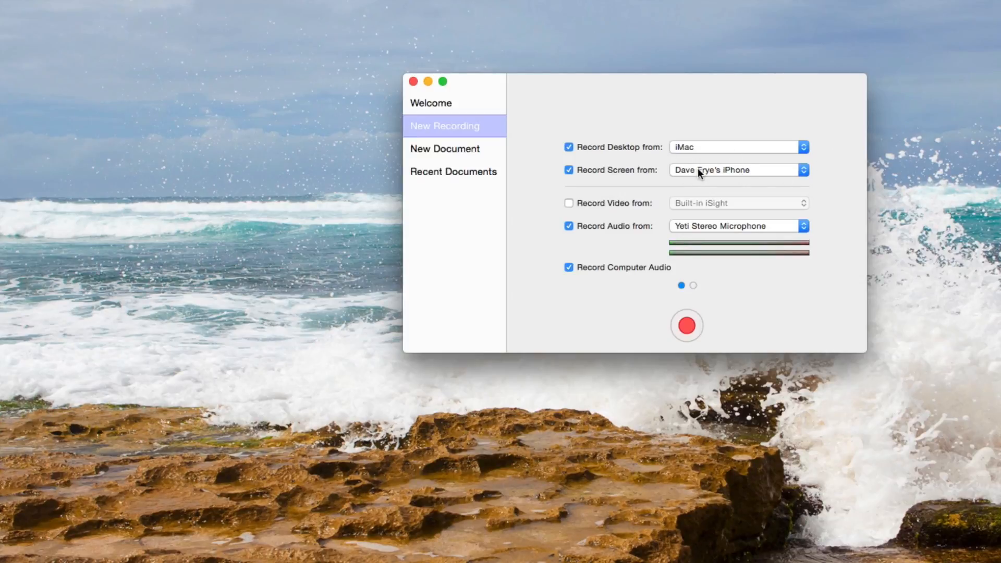
{"action": "mouse_move", "coordinate": [837, 171]}
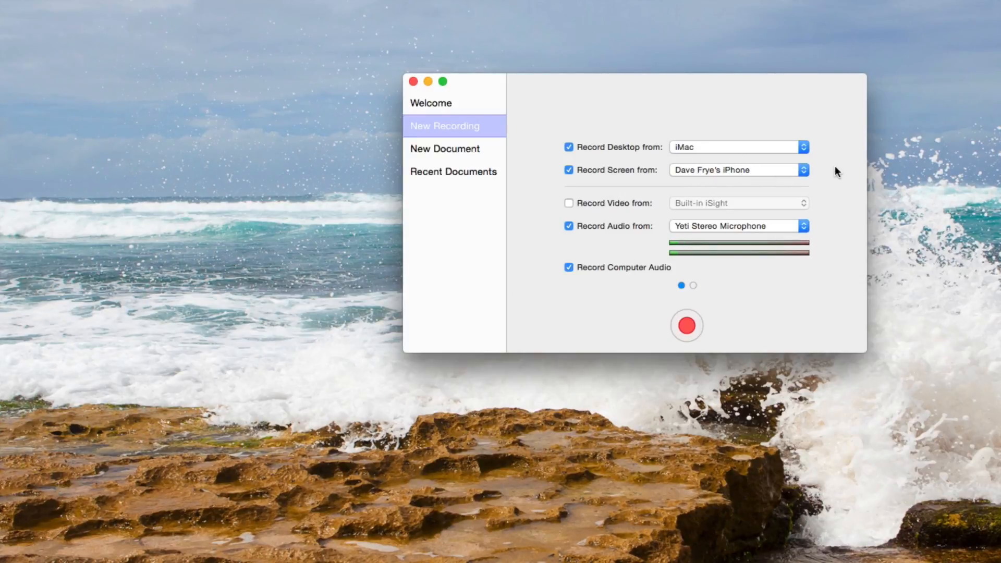
{"action": "mouse_move", "coordinate": [728, 313]}
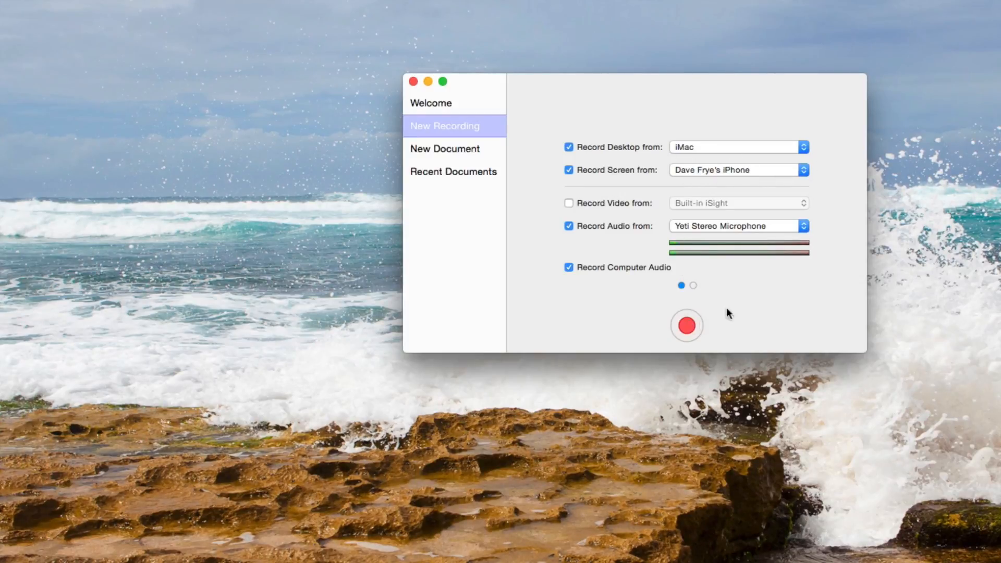
{"action": "mouse_move", "coordinate": [658, 95]}
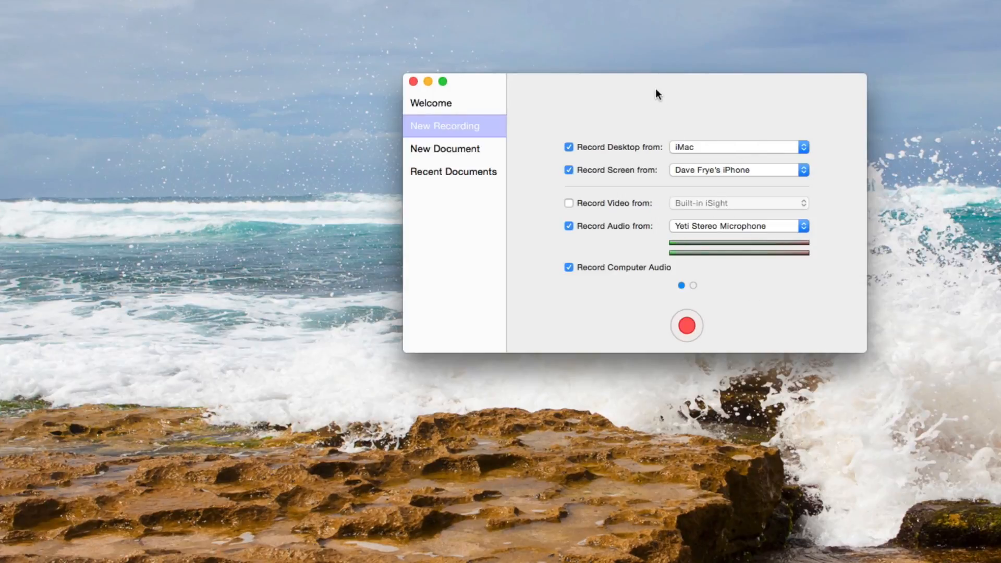
{"action": "mouse_move", "coordinate": [632, 235]}
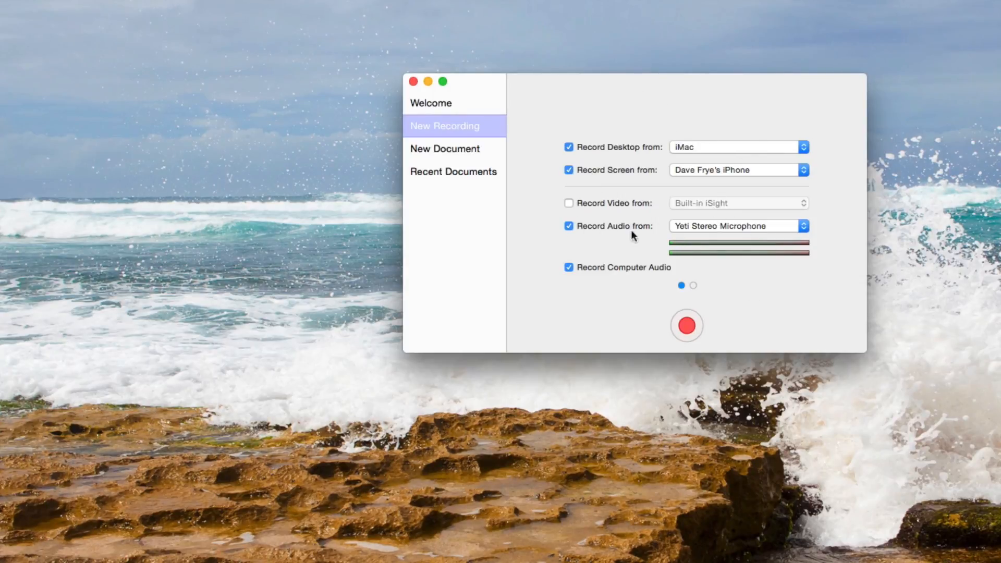
{"action": "mouse_move", "coordinate": [477, 81]}
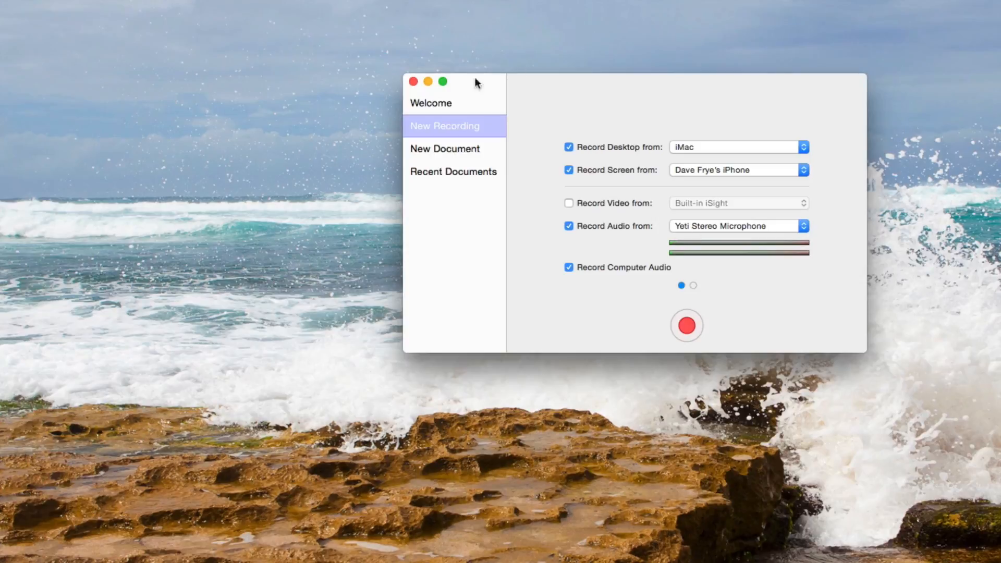
{"action": "left_click", "coordinate": [686, 325]}
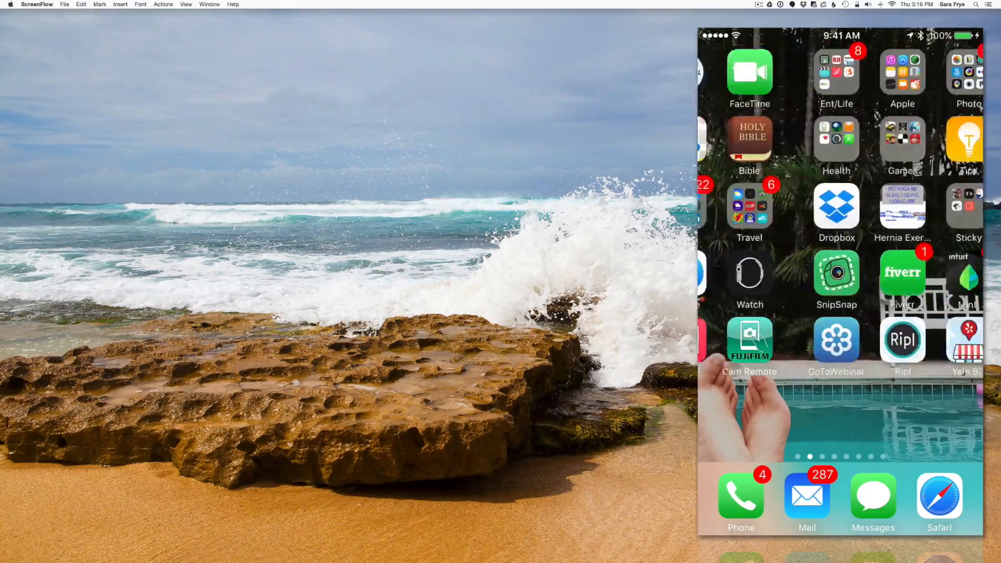
Page the mirrored iPhone home screen back to the first page while recording
{"action": "scroll", "scroll_direction": "right", "scroll_amount": 3}
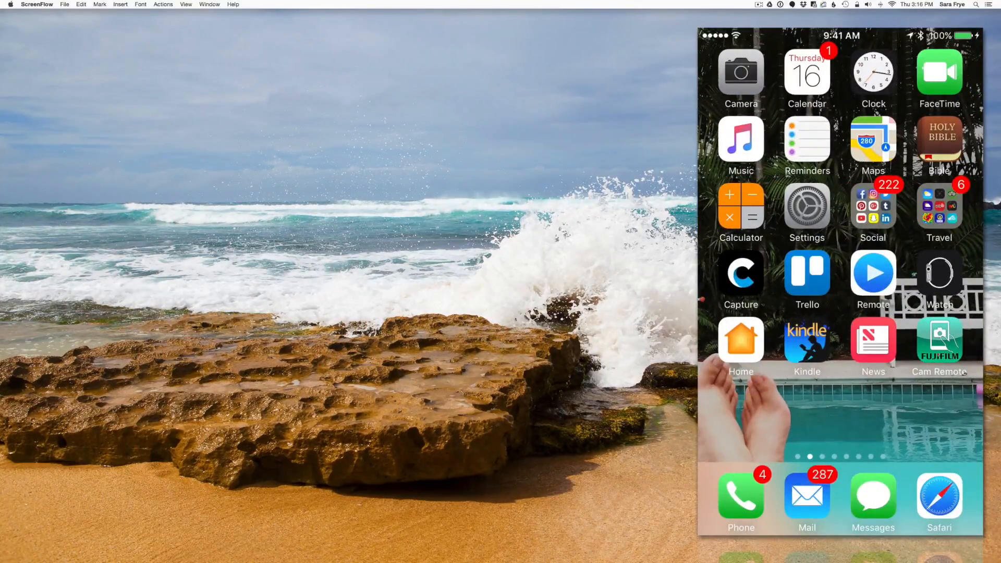
Browse Snapchat's Discover stories from the Social folder, then launch YouTube on the iPhone
{"action": "left_click", "coordinate": [872, 206]}
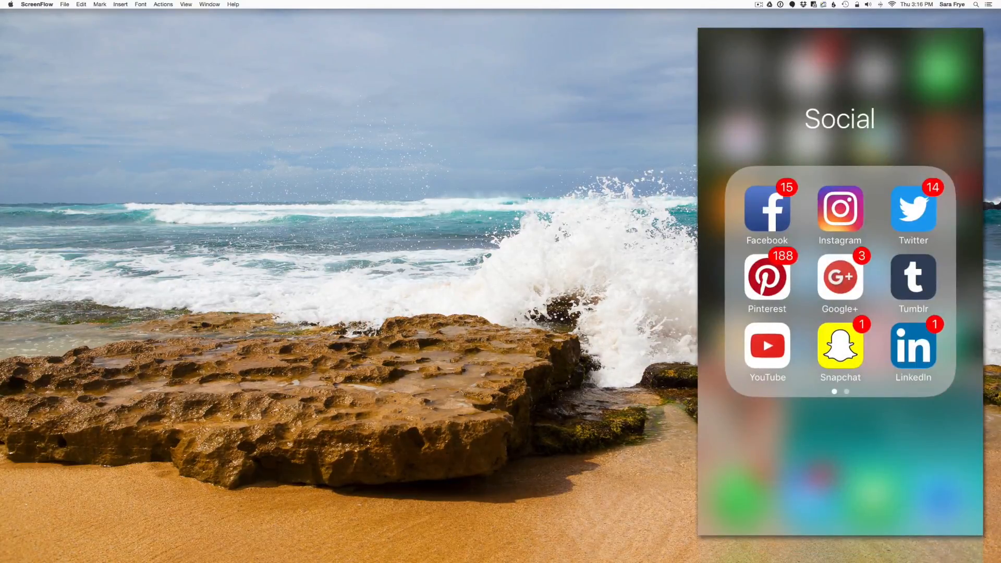
{"action": "left_click", "coordinate": [839, 346]}
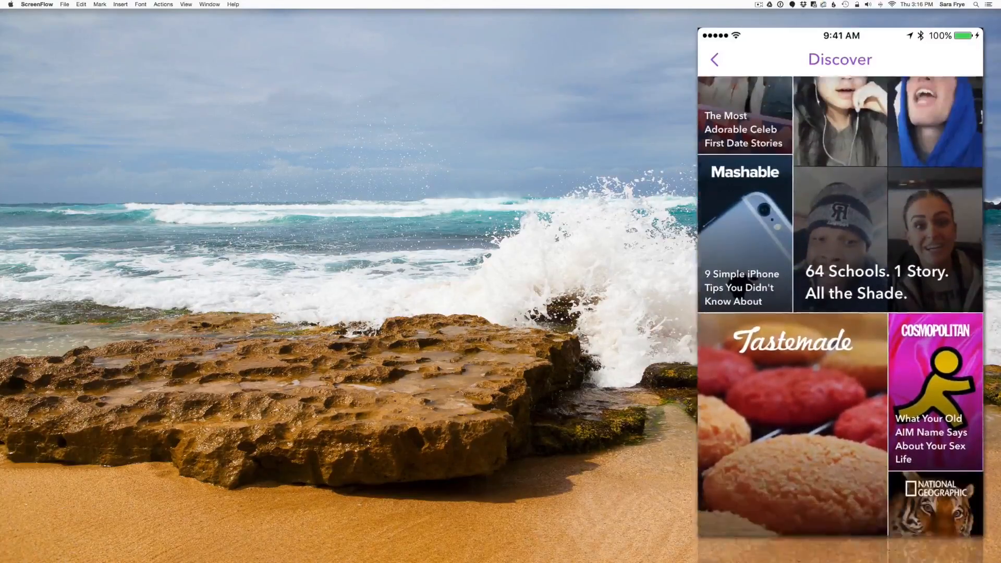
{"action": "scroll", "scroll_direction": "down", "scroll_amount": 3}
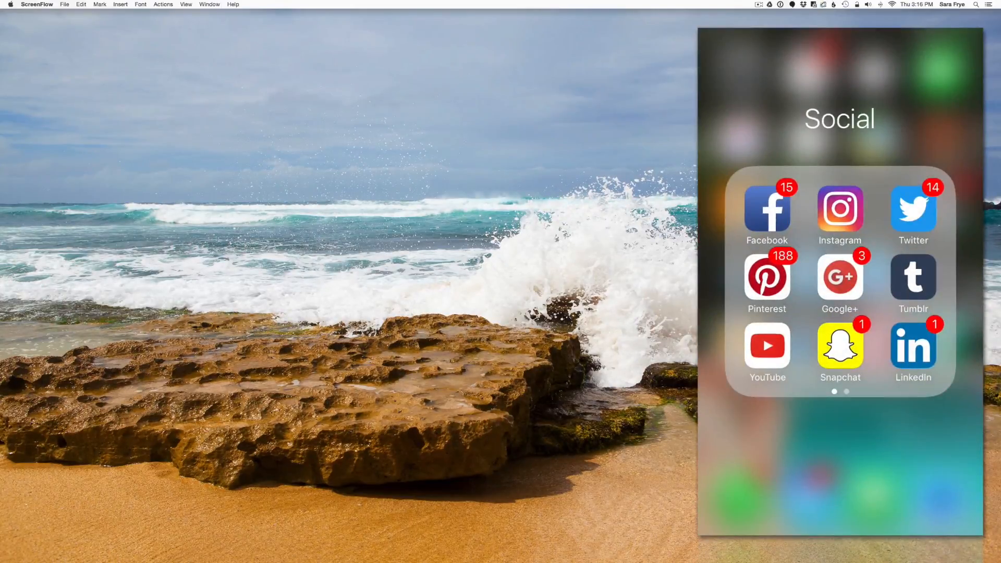
{"action": "left_click", "coordinate": [767, 346]}
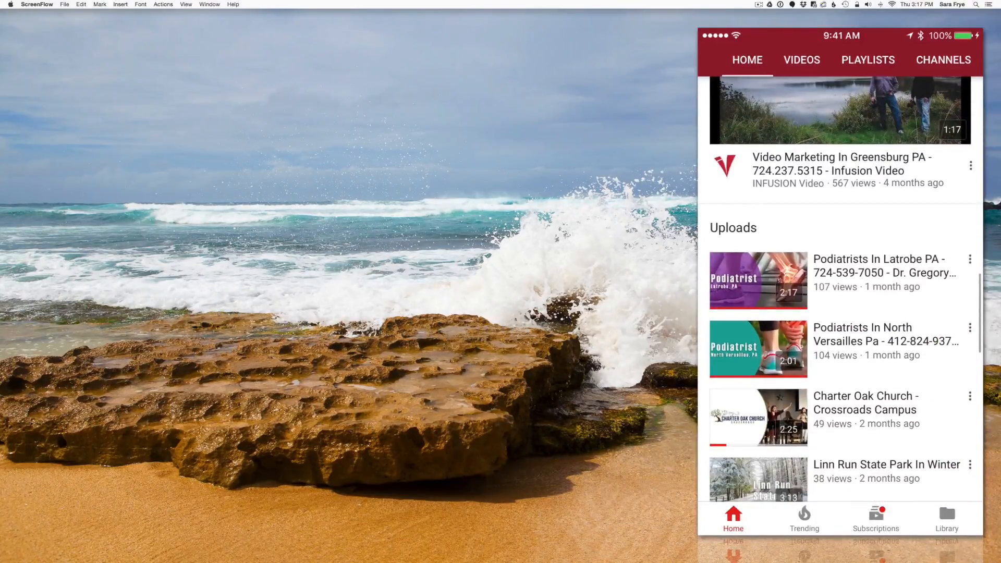
Scroll through the INFUSION Video channel's uploads on the mirrored iPhone
{"action": "scroll", "scroll_direction": "down", "scroll_amount": 3}
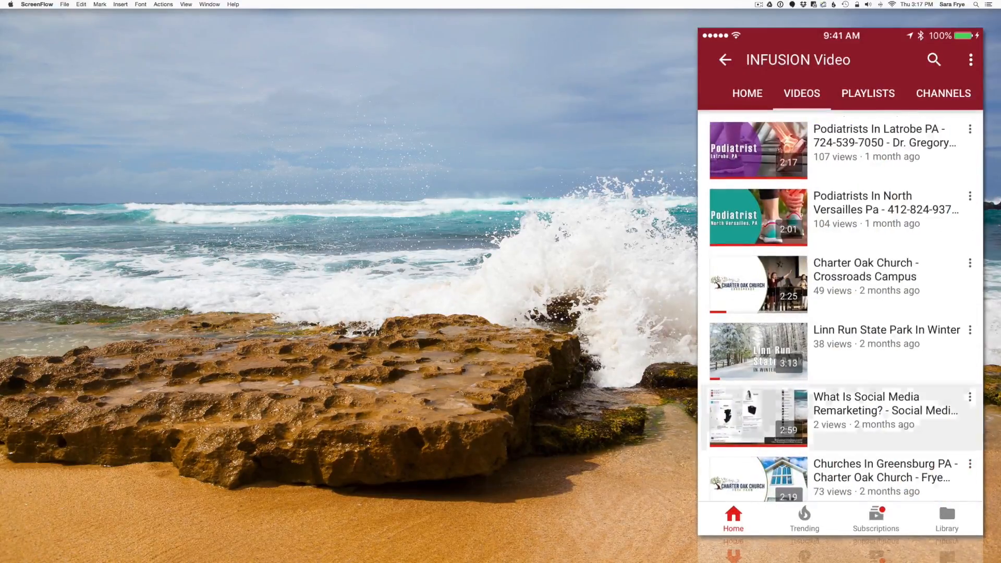
{"action": "scroll", "scroll_direction": "down", "scroll_amount": 3}
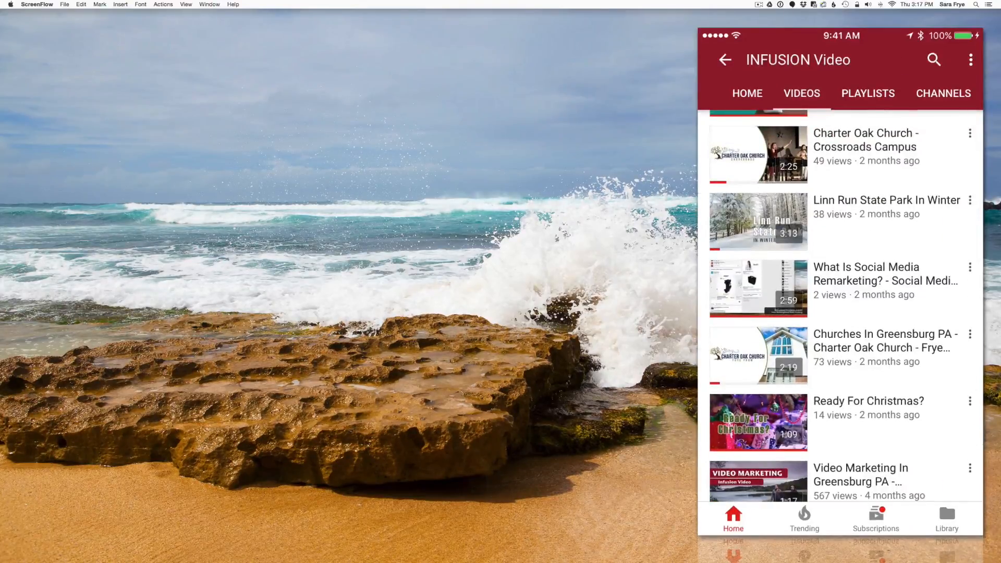
{"action": "scroll", "scroll_direction": "down", "scroll_amount": 3}
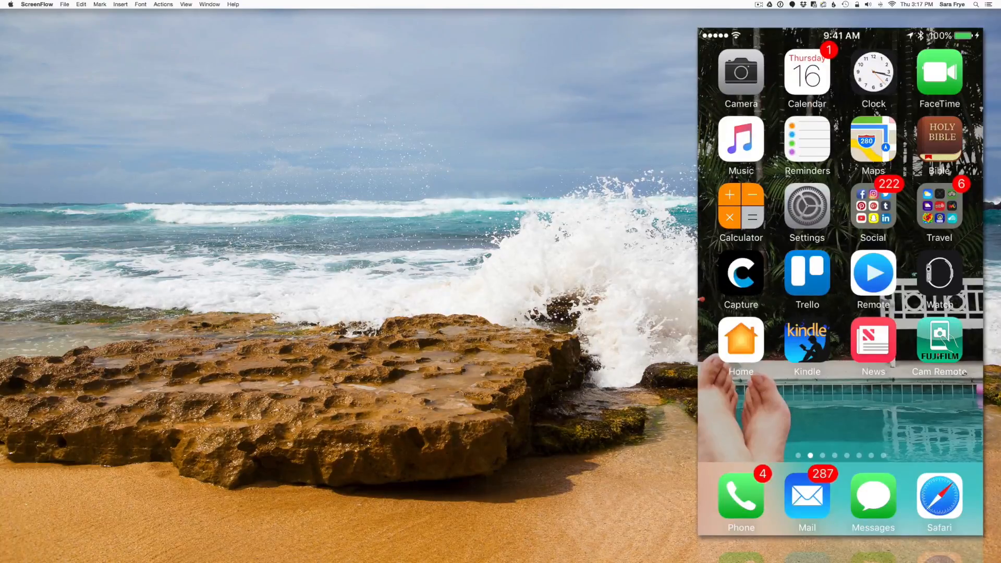
{"action": "mouse_move", "coordinate": [472, 327]}
{"action": "type", "text": "qui"}
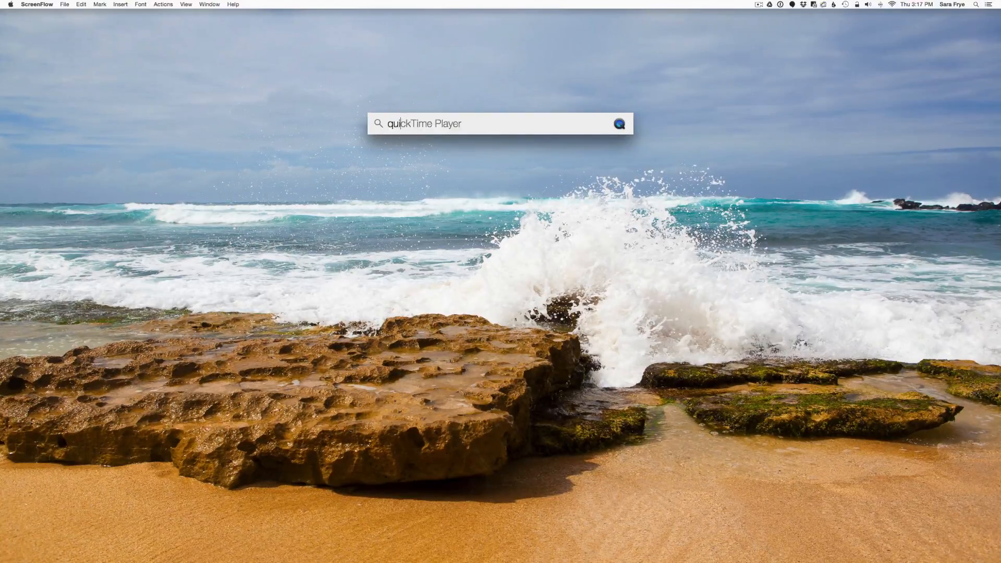
Launch QuickTime Player and dismiss its open-file dialog without choosing a file
{"action": "key", "text": "Escape"}
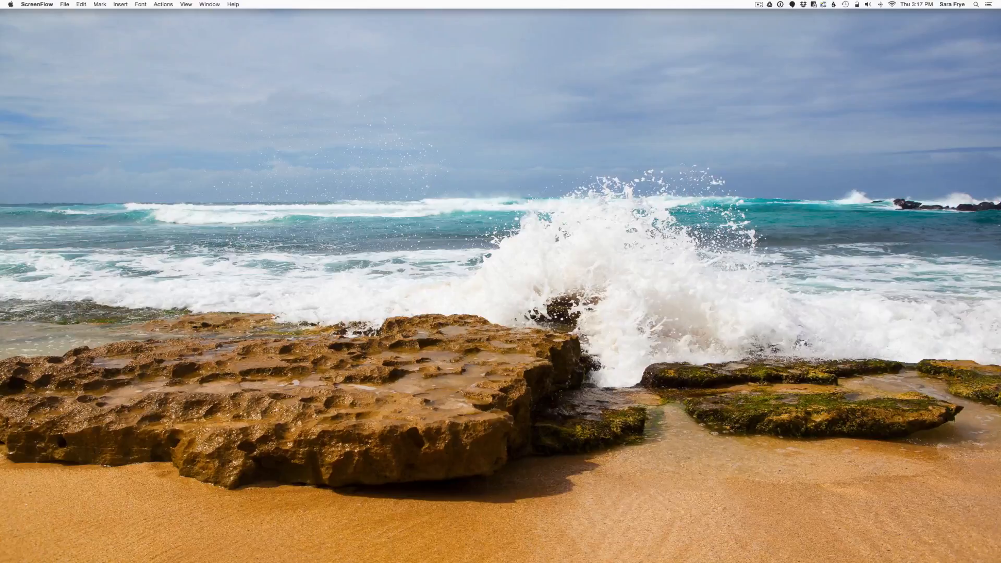
{"action": "mouse_move", "coordinate": [867, 92]}
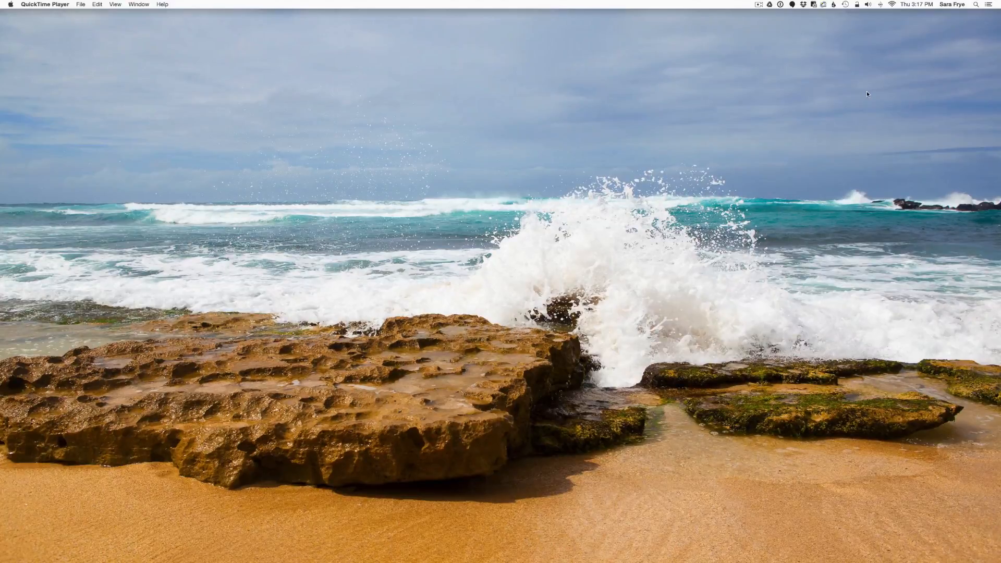
{"action": "mouse_move", "coordinate": [701, 109]}
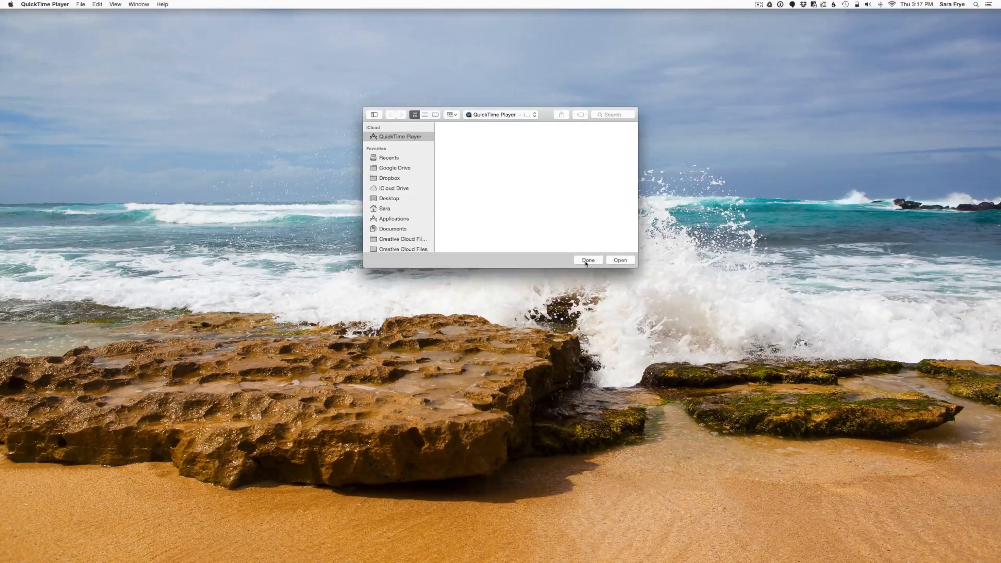
{"action": "left_click", "coordinate": [587, 259]}
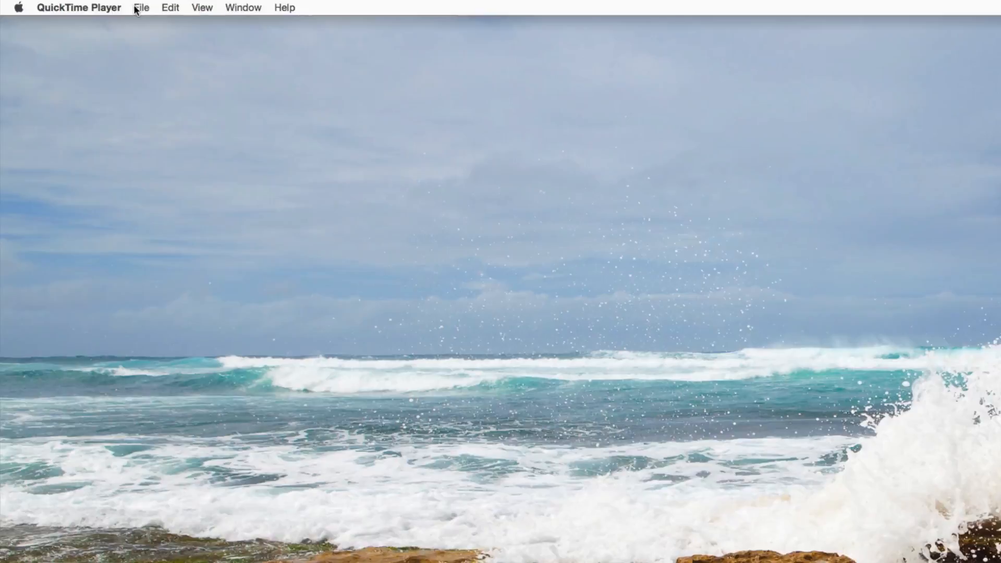
Create a new movie recording showing the iPhone, confirming iPhone camera, Yeti microphone and Maximum quality
{"action": "left_click", "coordinate": [141, 7]}
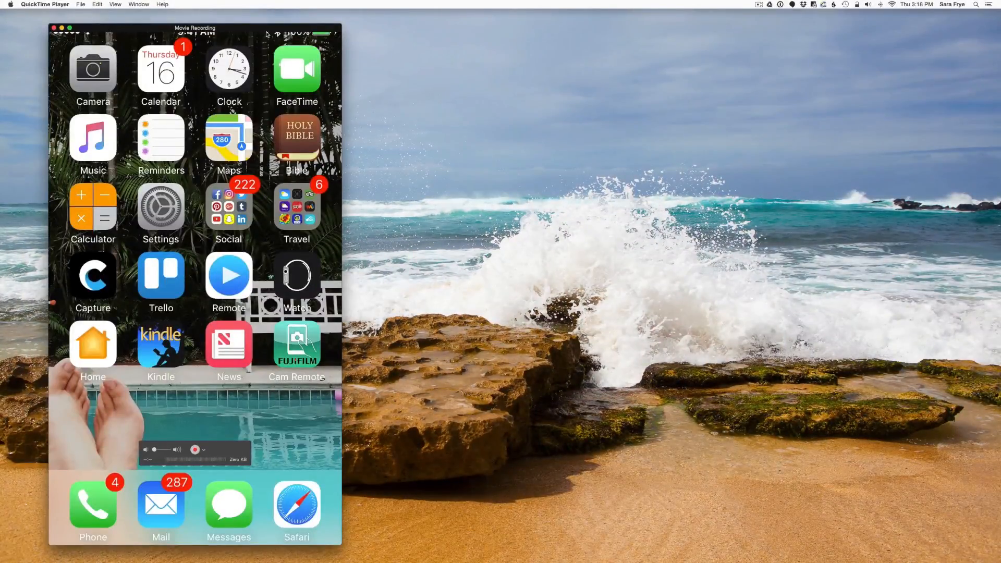
{"action": "left_click", "coordinate": [195, 451]}
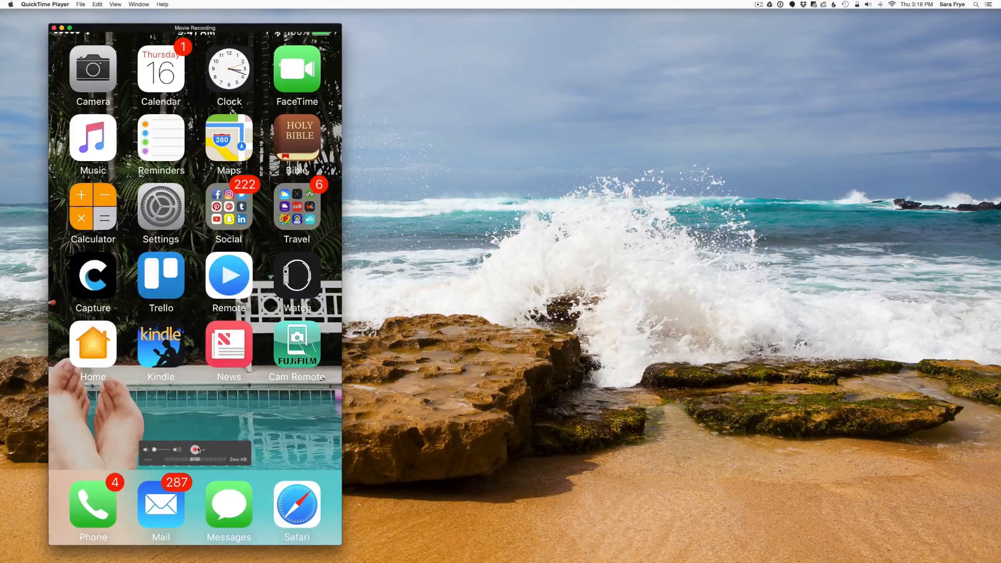
{"action": "left_click", "coordinate": [196, 451]}
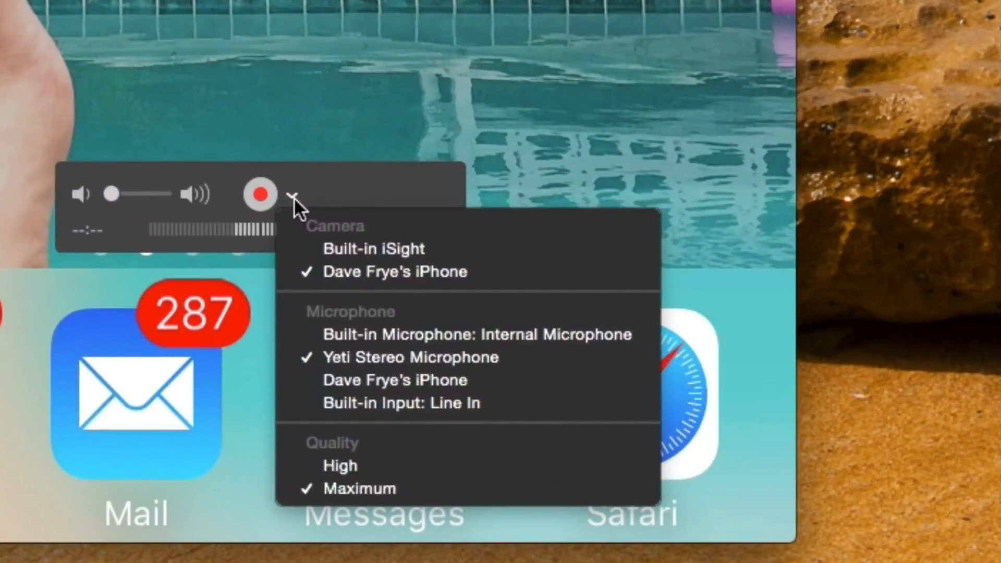
{"action": "mouse_move", "coordinate": [316, 240]}
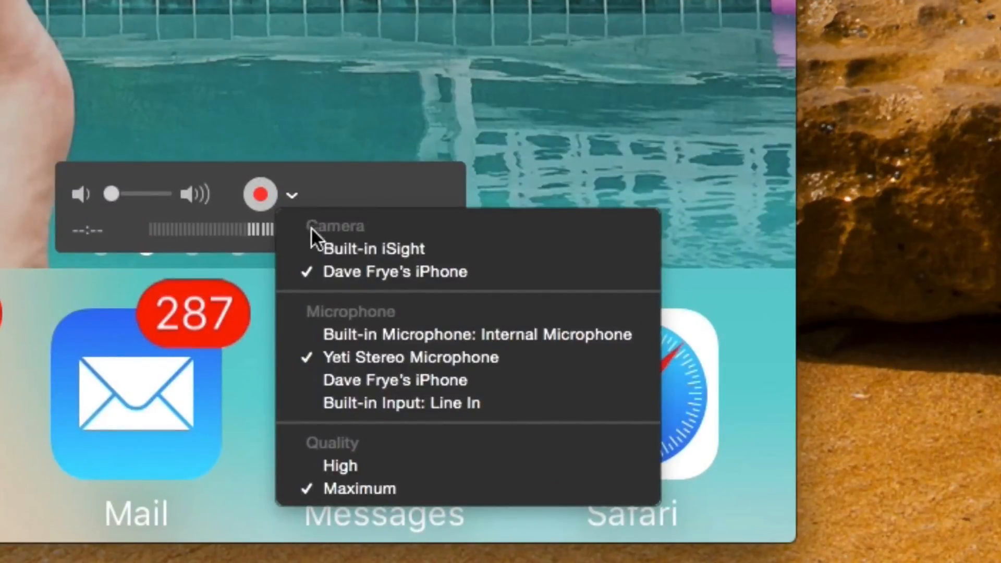
{"action": "mouse_move", "coordinate": [374, 248]}
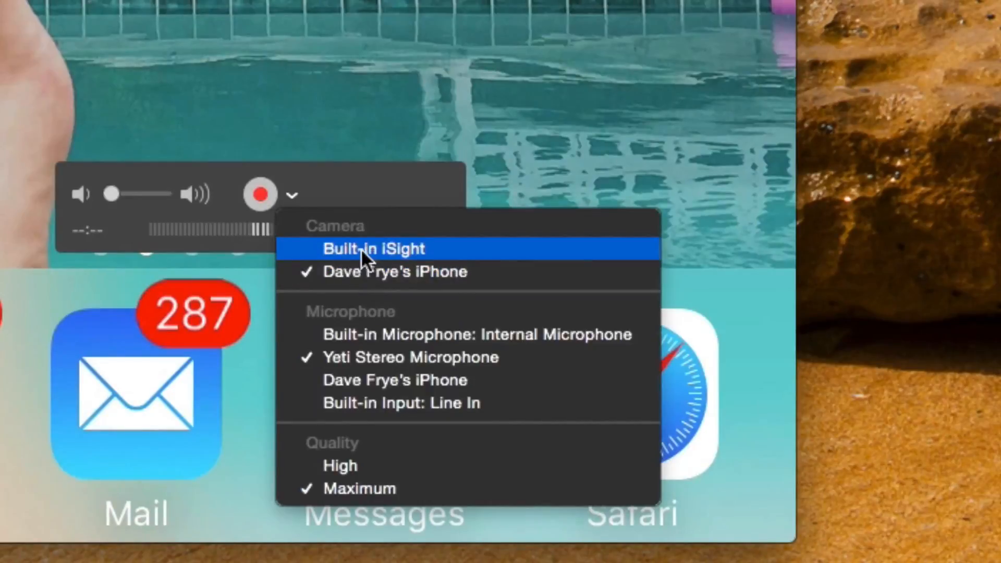
{"action": "mouse_move", "coordinate": [445, 256]}
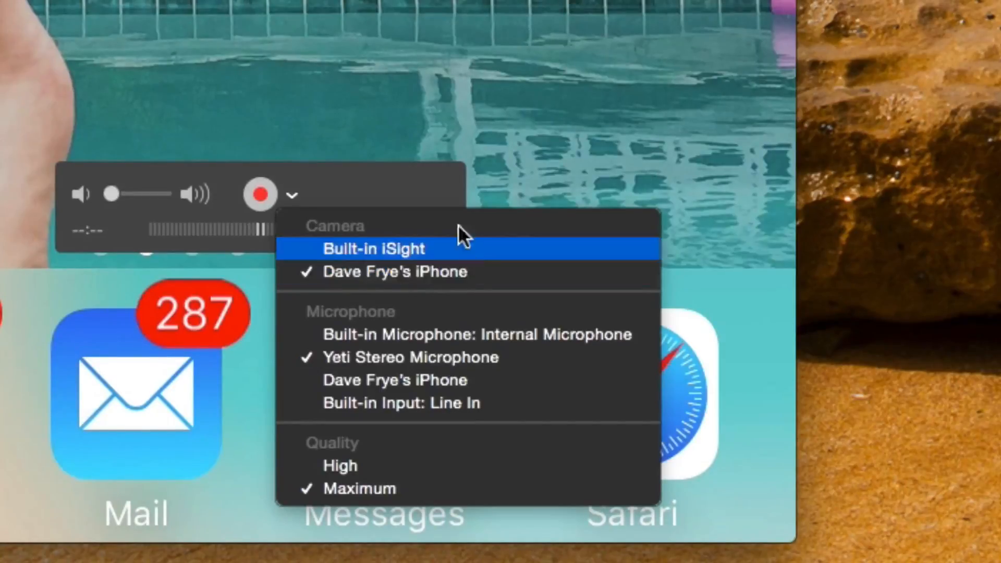
{"action": "mouse_move", "coordinate": [338, 357]}
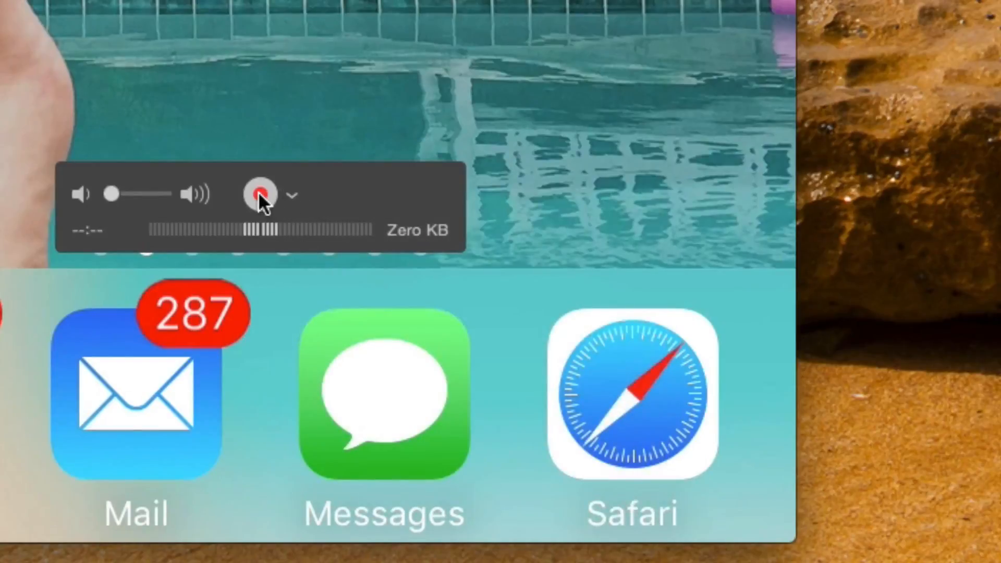
Record the iPhone switching to Snapchat and scrolling its Discover stories
{"action": "left_click", "coordinate": [260, 194]}
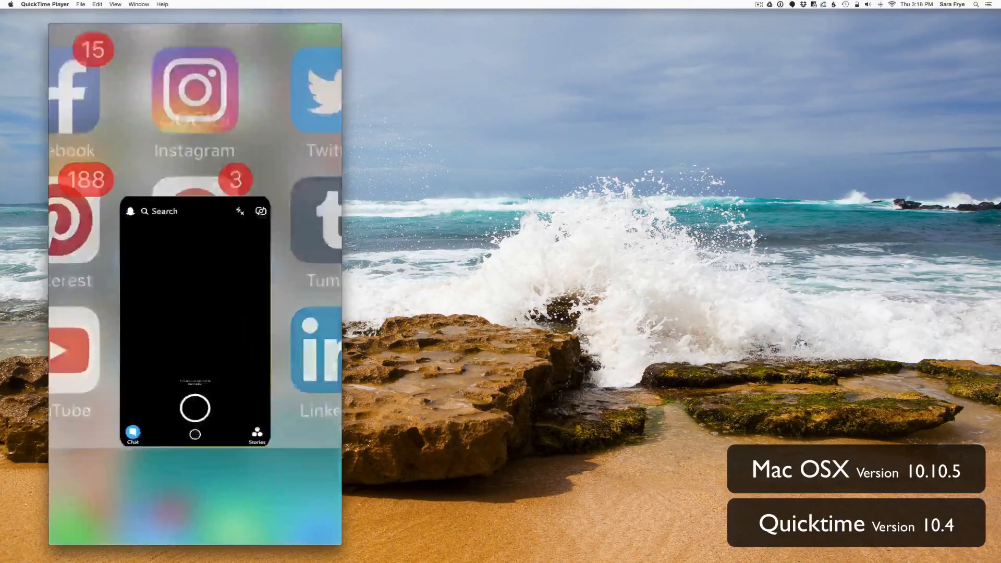
{"action": "left_click", "coordinate": [257, 435]}
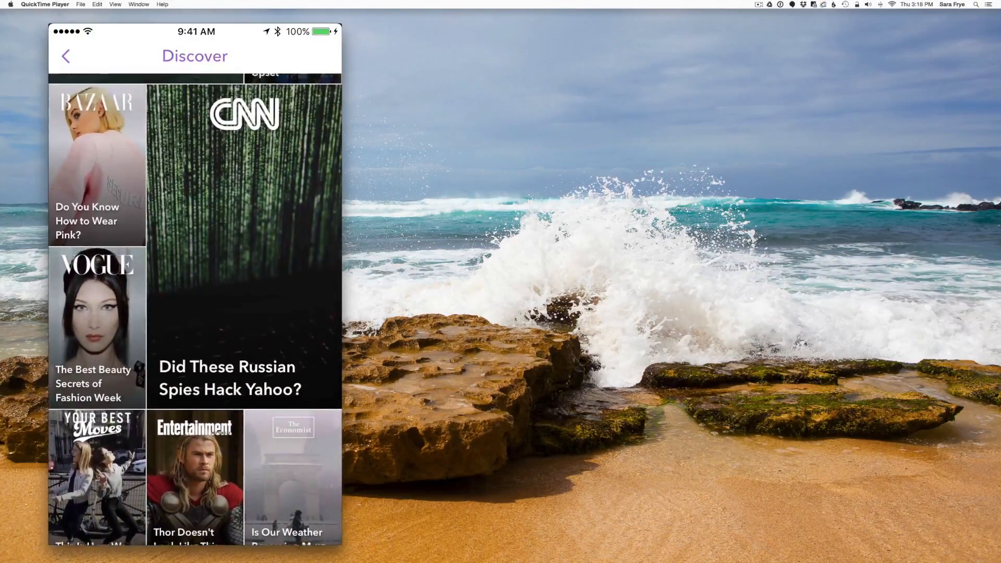
{"action": "scroll", "scroll_direction": "down", "scroll_amount": 3}
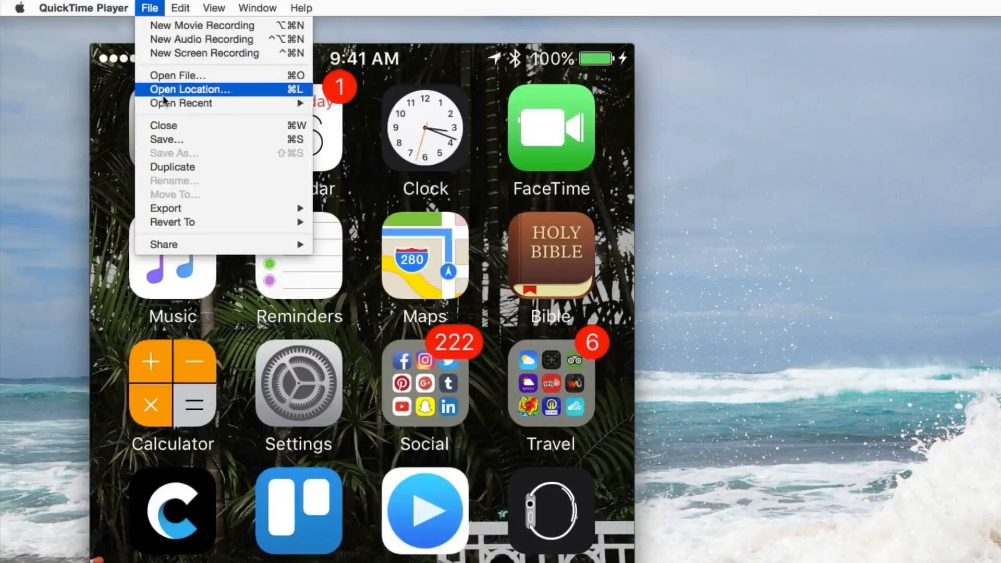
{"action": "mouse_move", "coordinate": [186, 179]}
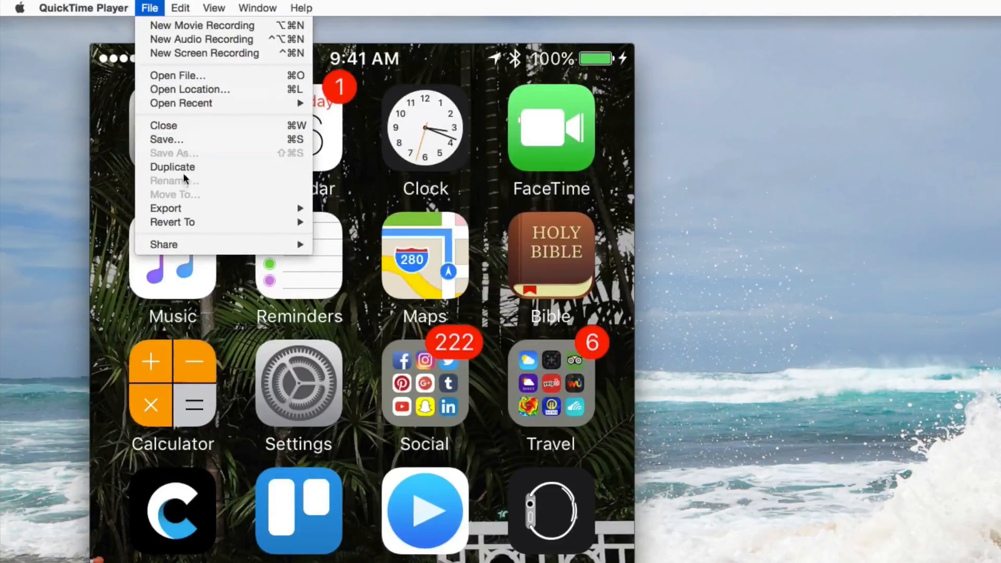
{"action": "mouse_move", "coordinate": [166, 209]}
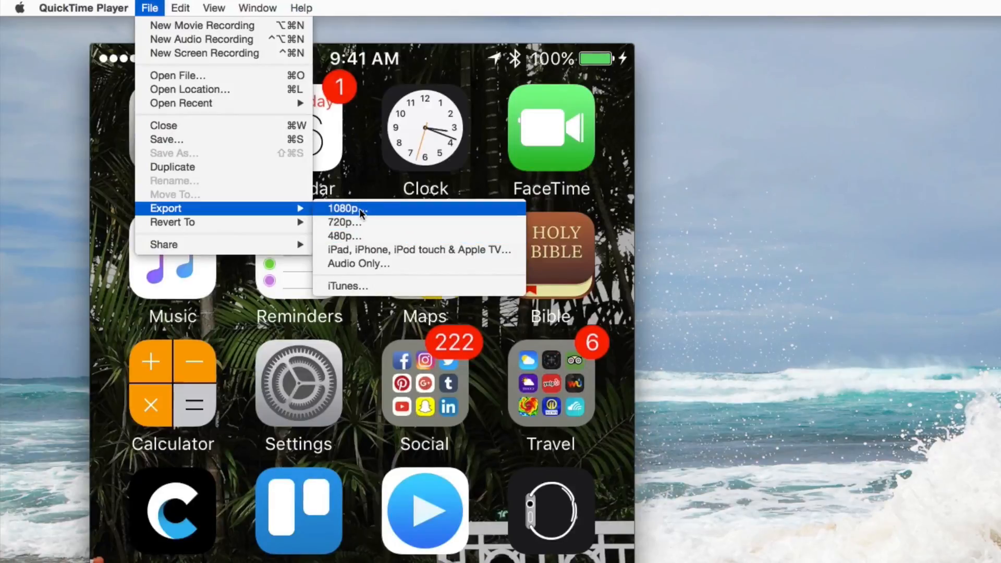
{"action": "mouse_move", "coordinate": [344, 235]}
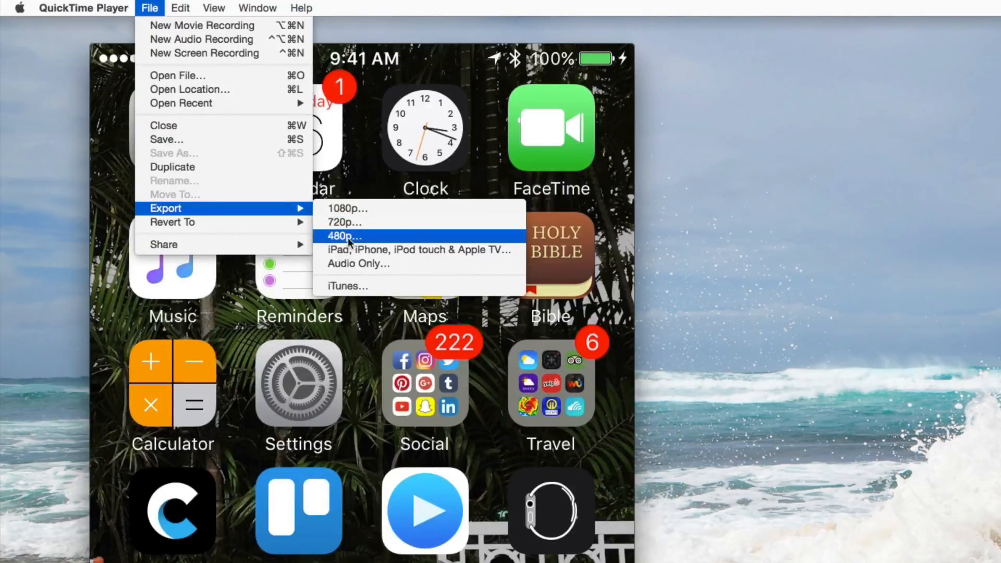
{"action": "mouse_move", "coordinate": [399, 76]}
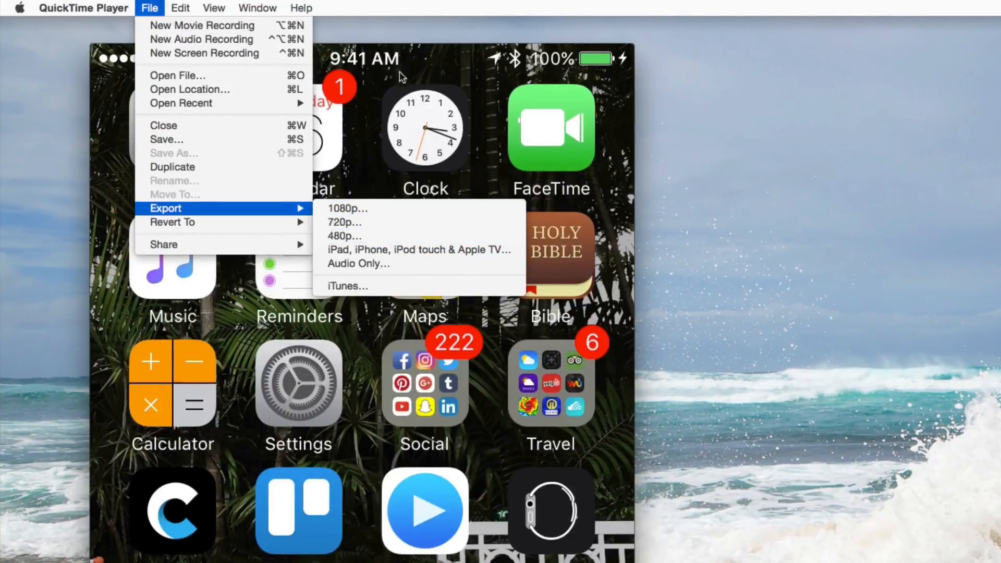